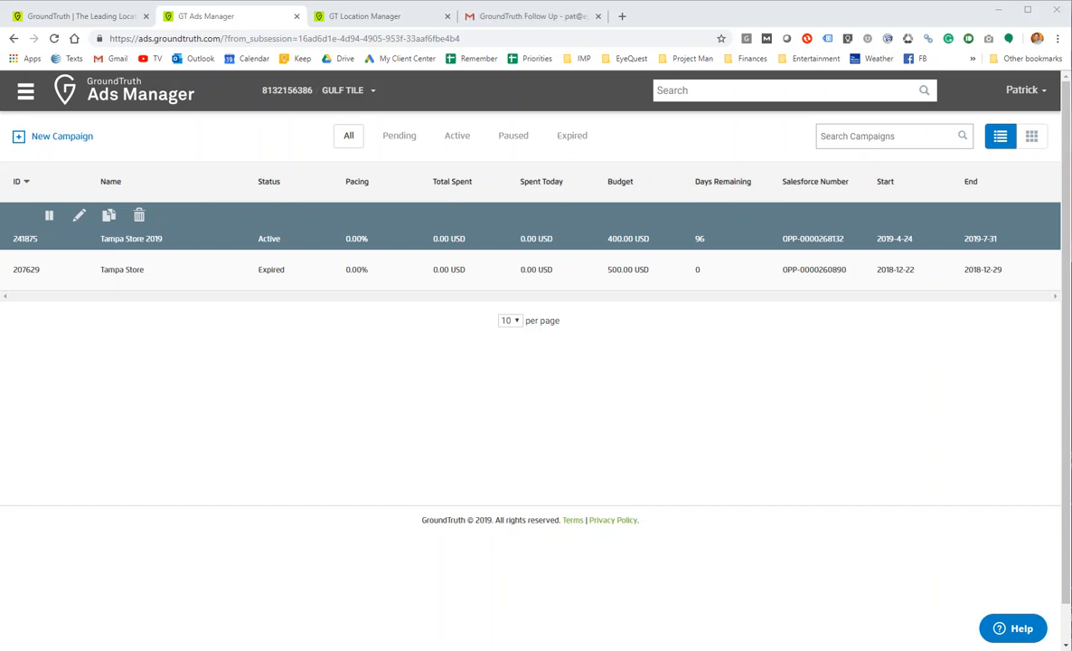
mouse_move(705, 512)
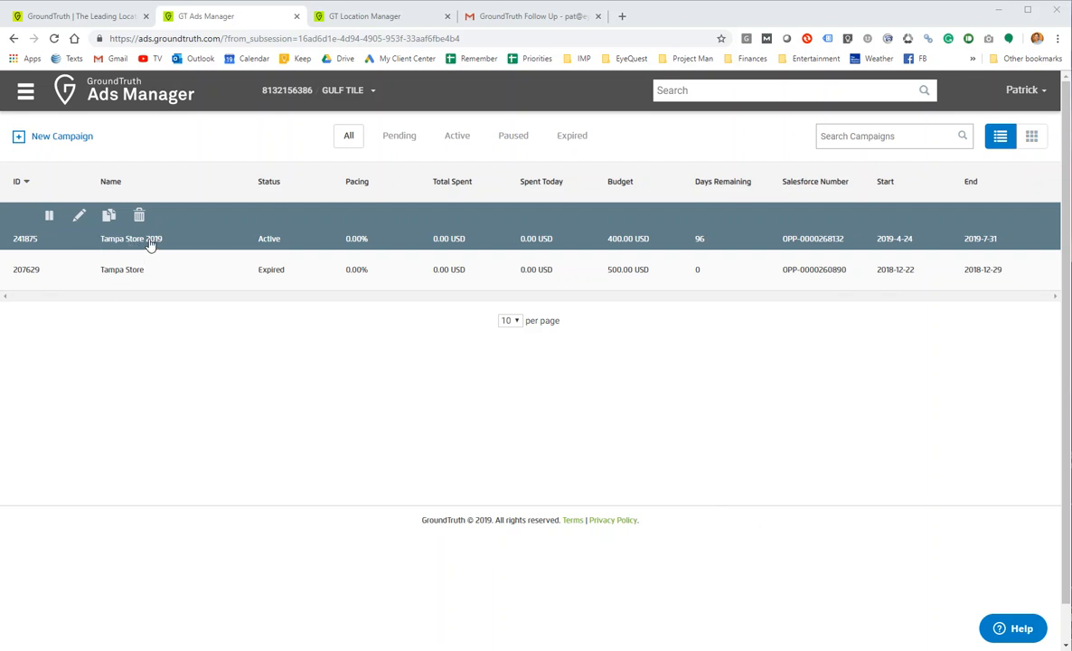
mouse_move(154, 246)
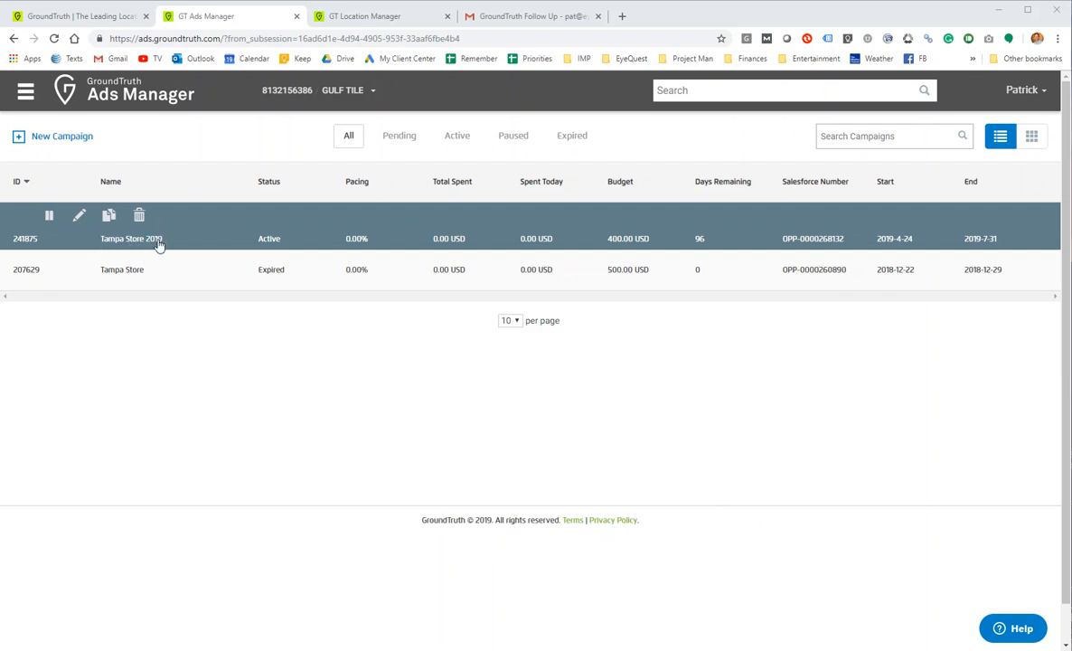
mouse_move(91, 232)
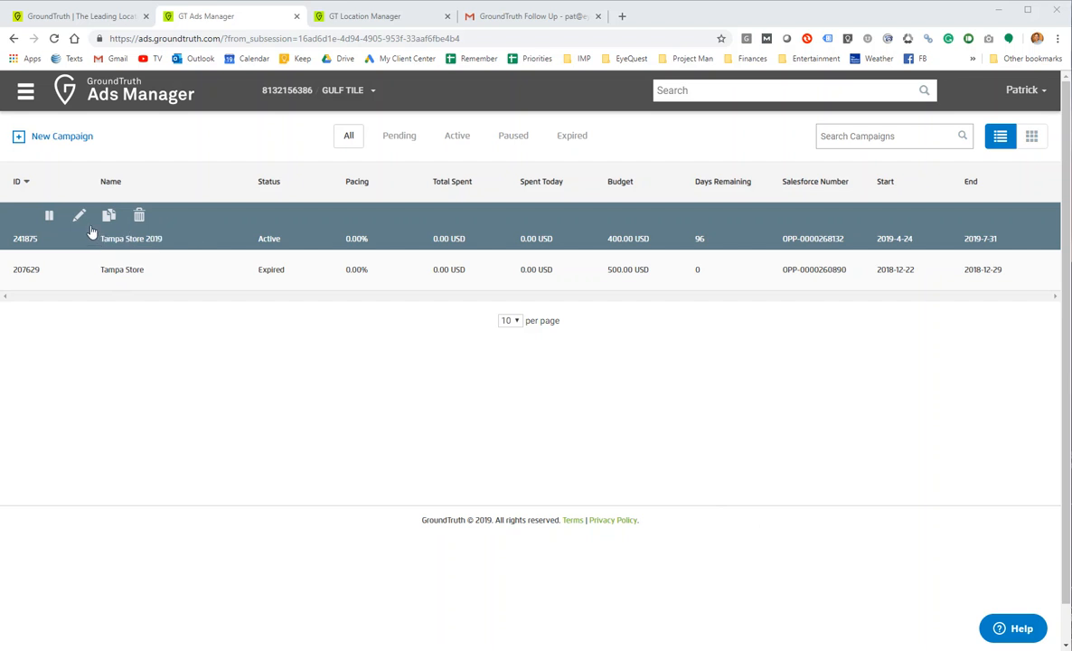
- Review the Tampa Store 2019 ad group's Tampa Tile Stores audience, then move to Location Manager
click(130, 238)
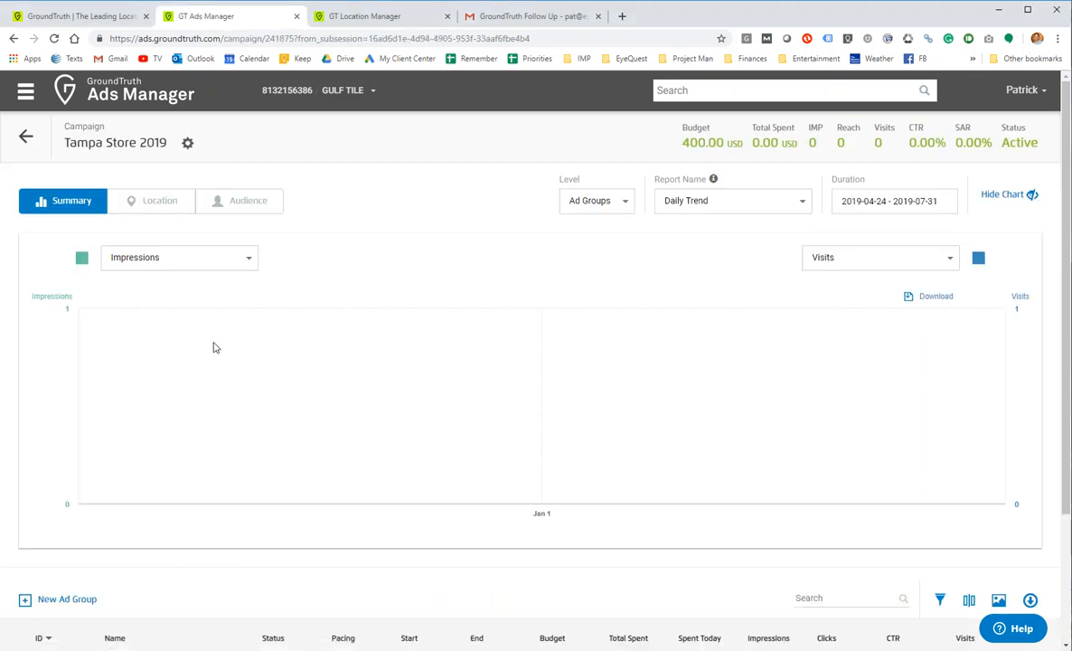
scroll(down, 3)
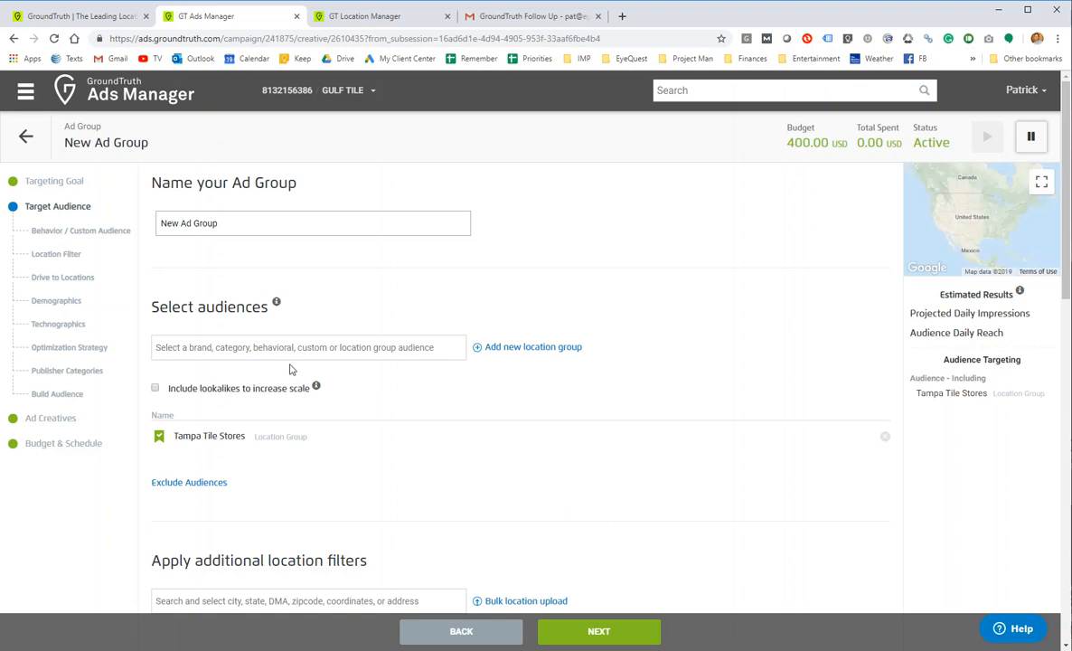
scroll(down, 3)
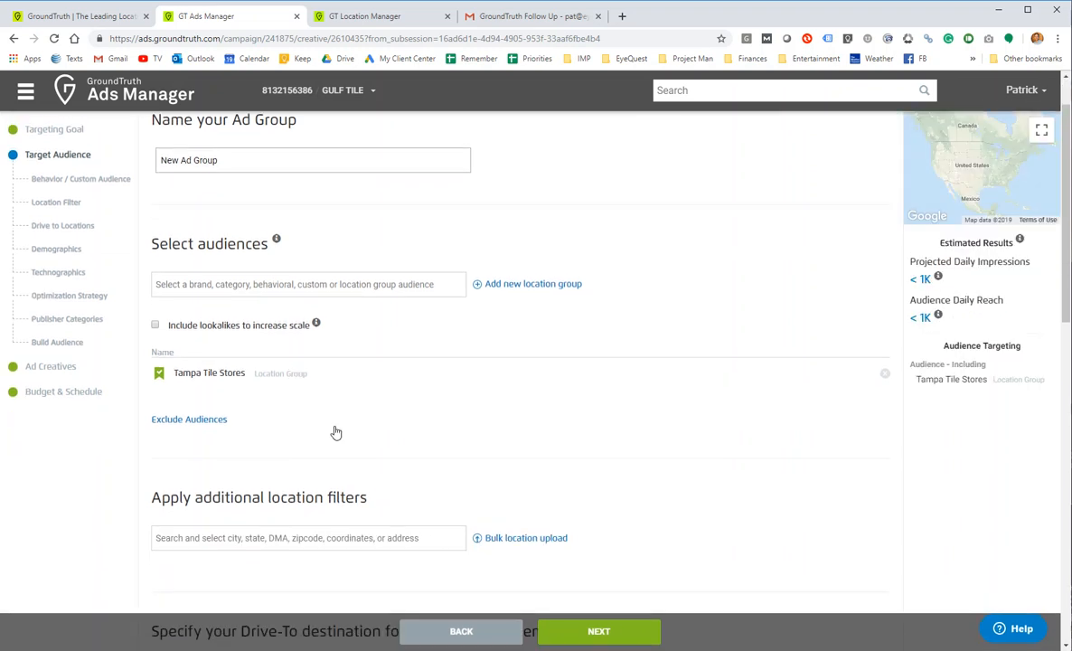
scroll(down, 3)
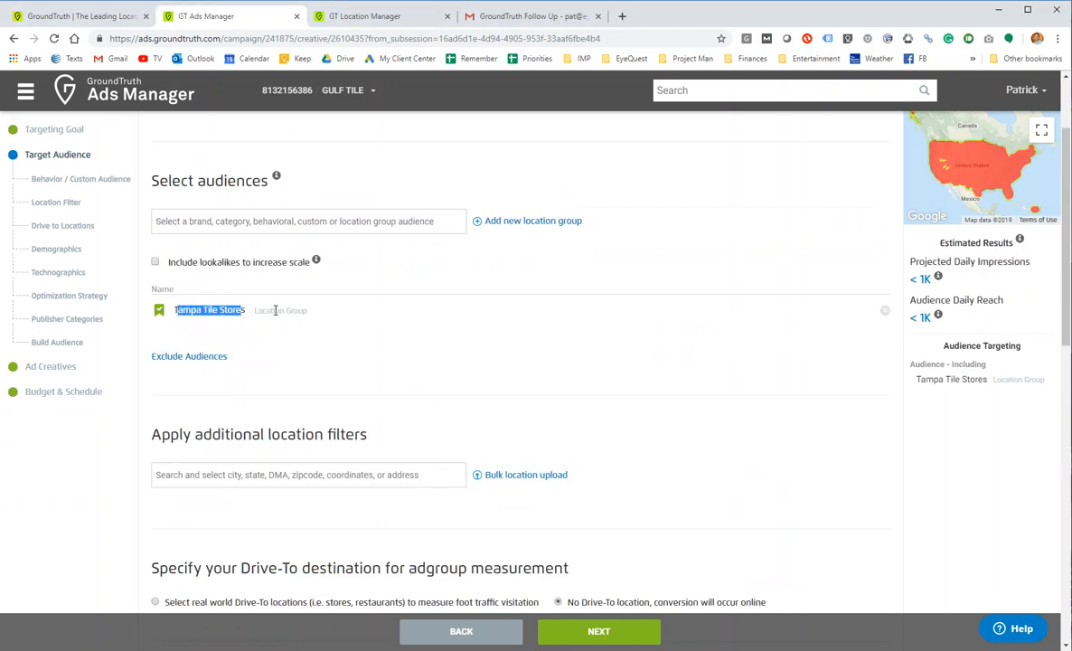
click(379, 16)
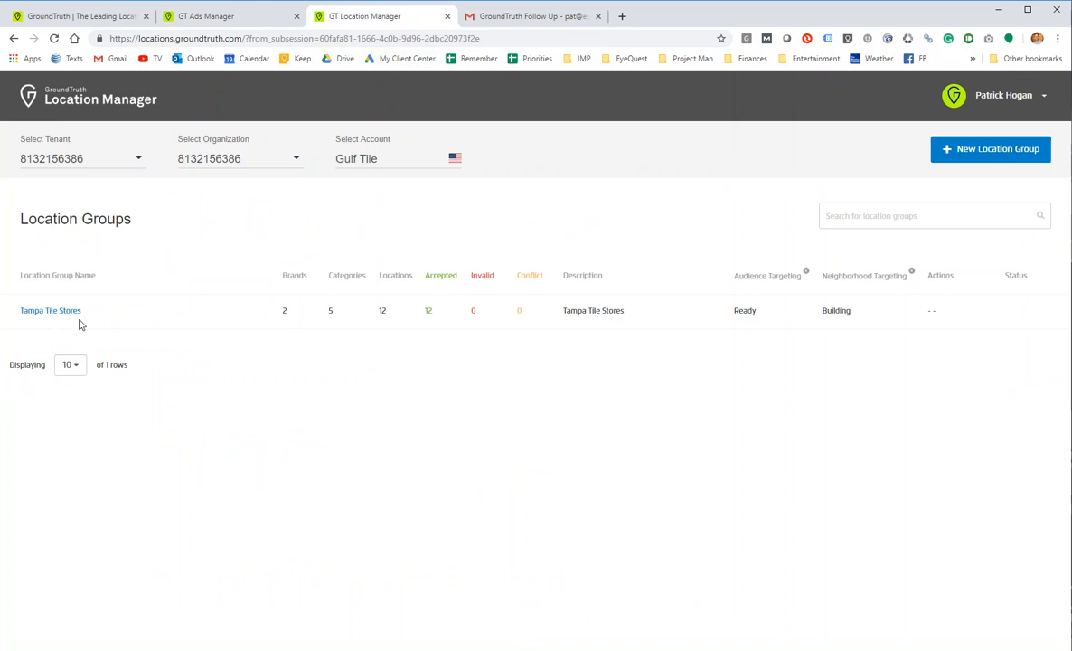
- View the Tampa Tile Stores group's 12 accepted locations and highlight Dahle Sales' 12mi radial distance
click(51, 311)
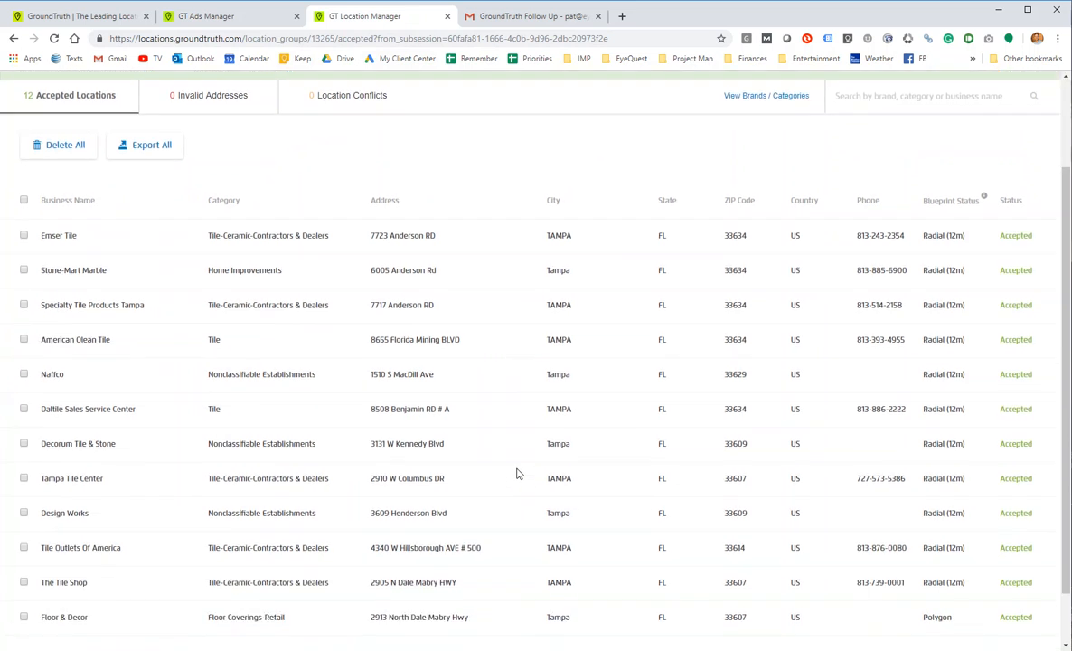
scroll(down, 3)
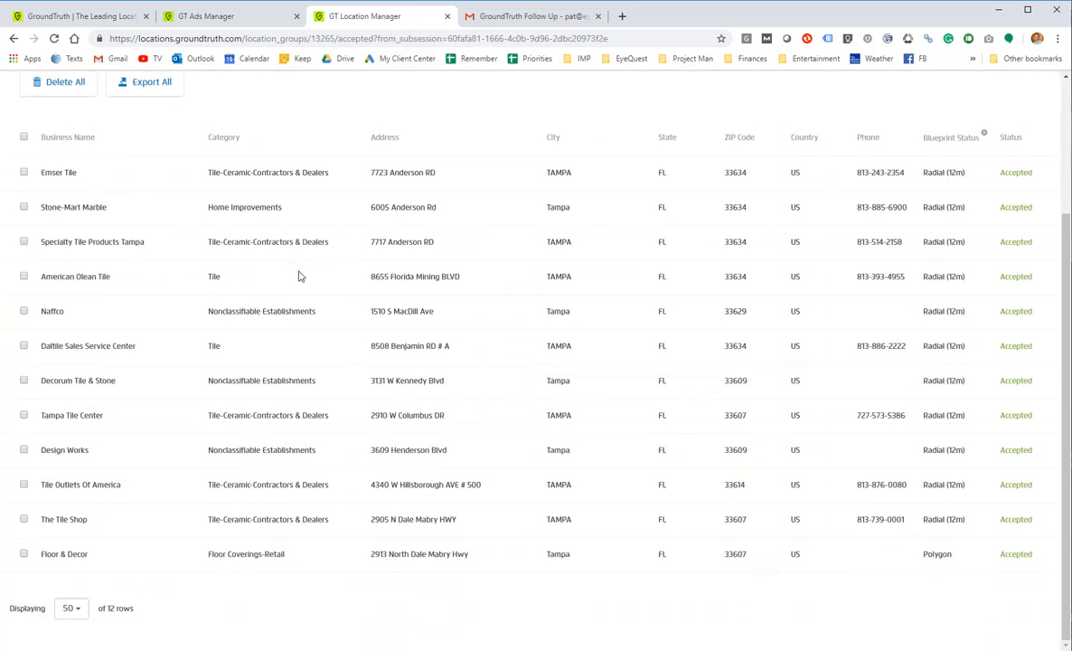
mouse_move(539, 338)
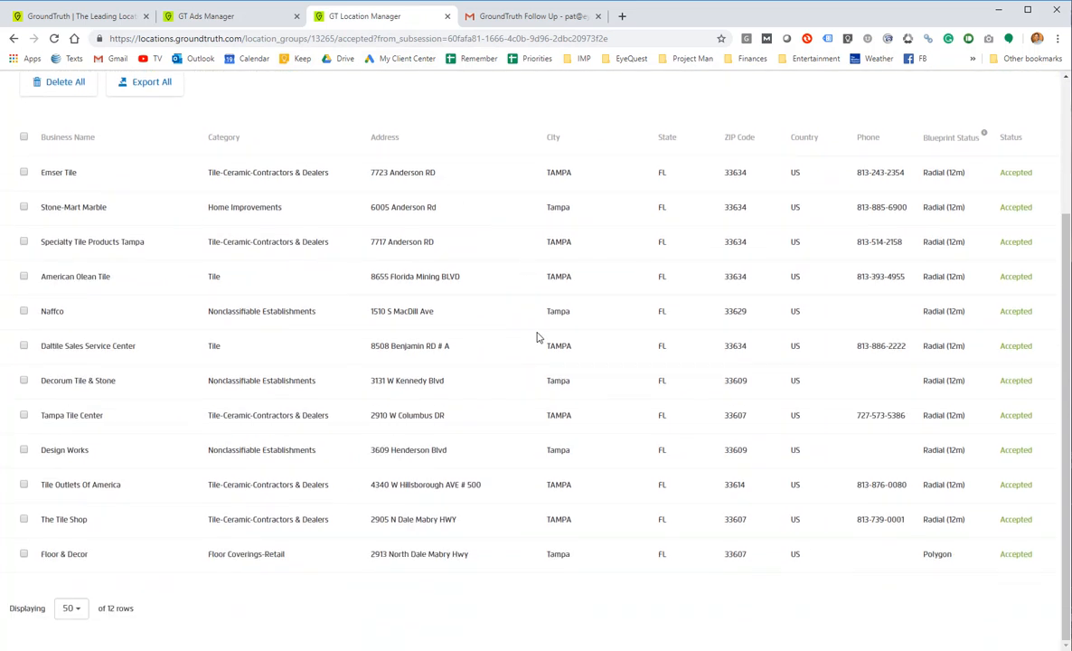
mouse_move(886, 345)
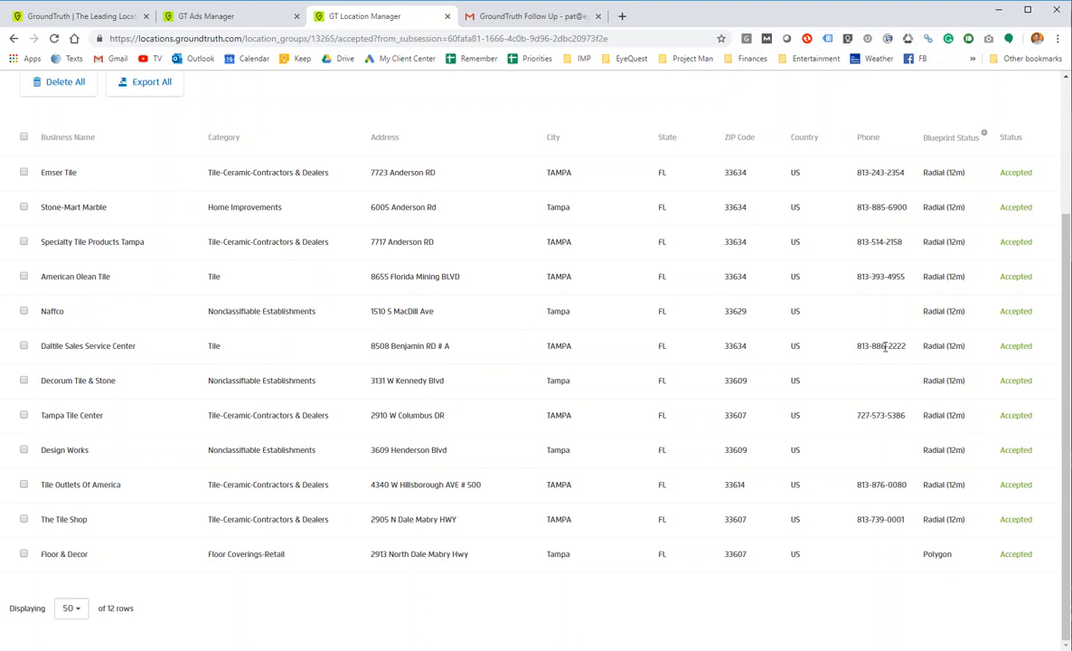
double_click(955, 345)
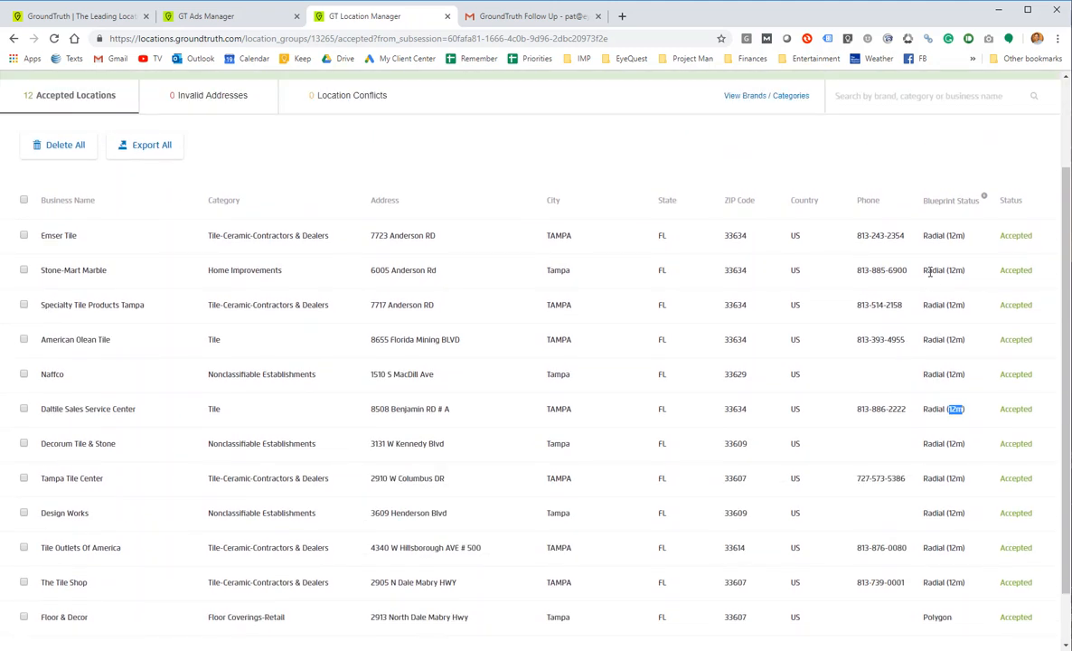
- Mark the Floor & Decor row in the Accepted Locations table
scroll(down, 3)
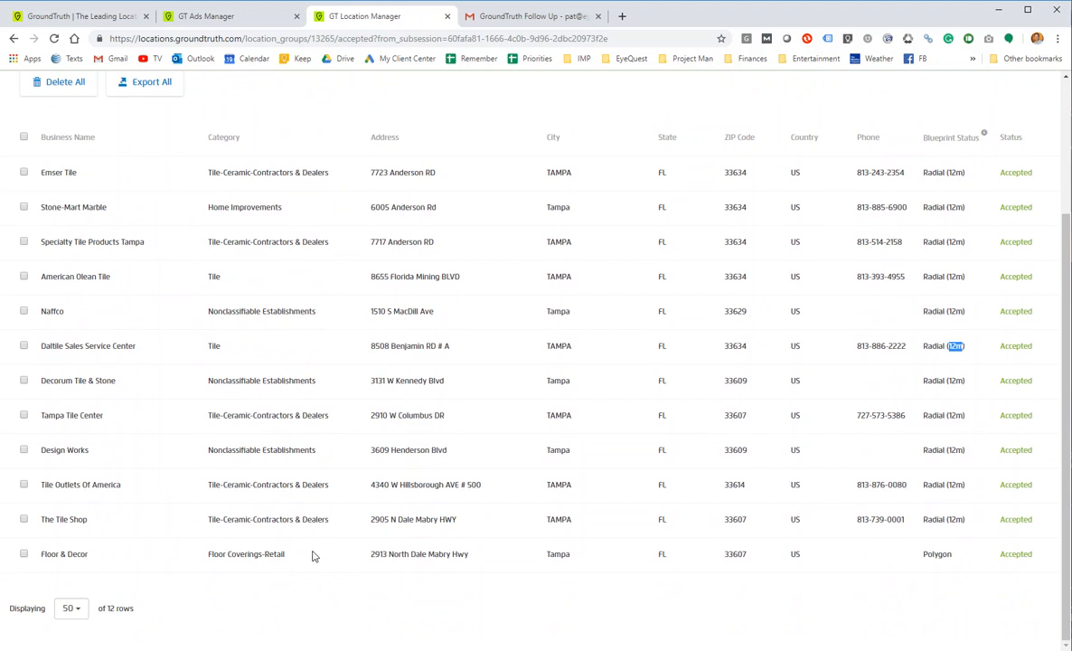
click(24, 553)
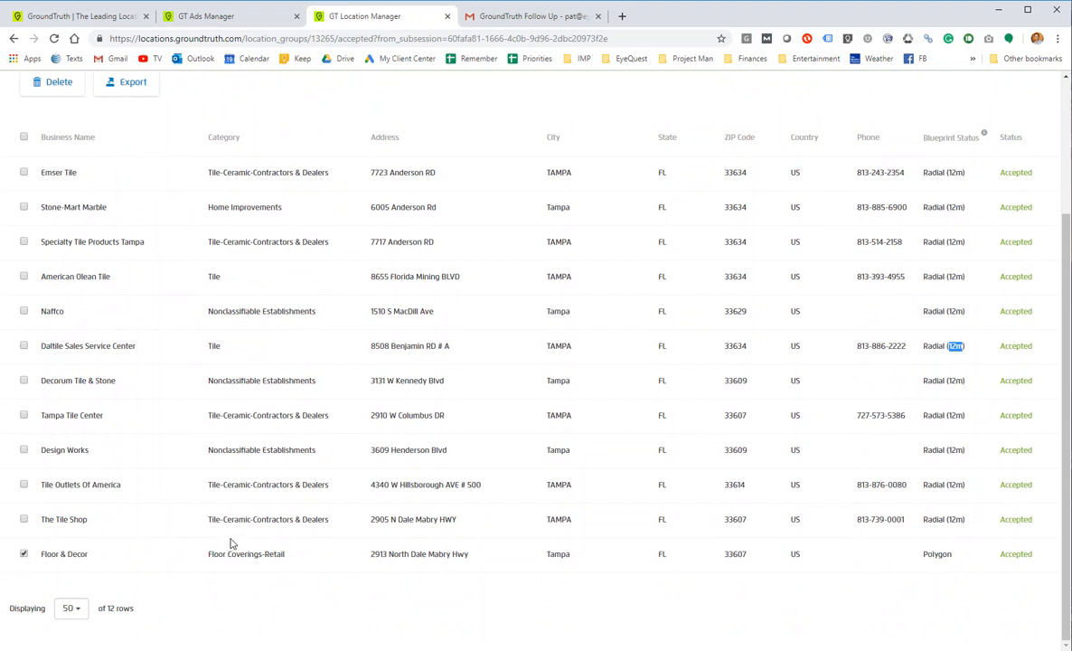
scroll(up, 3)
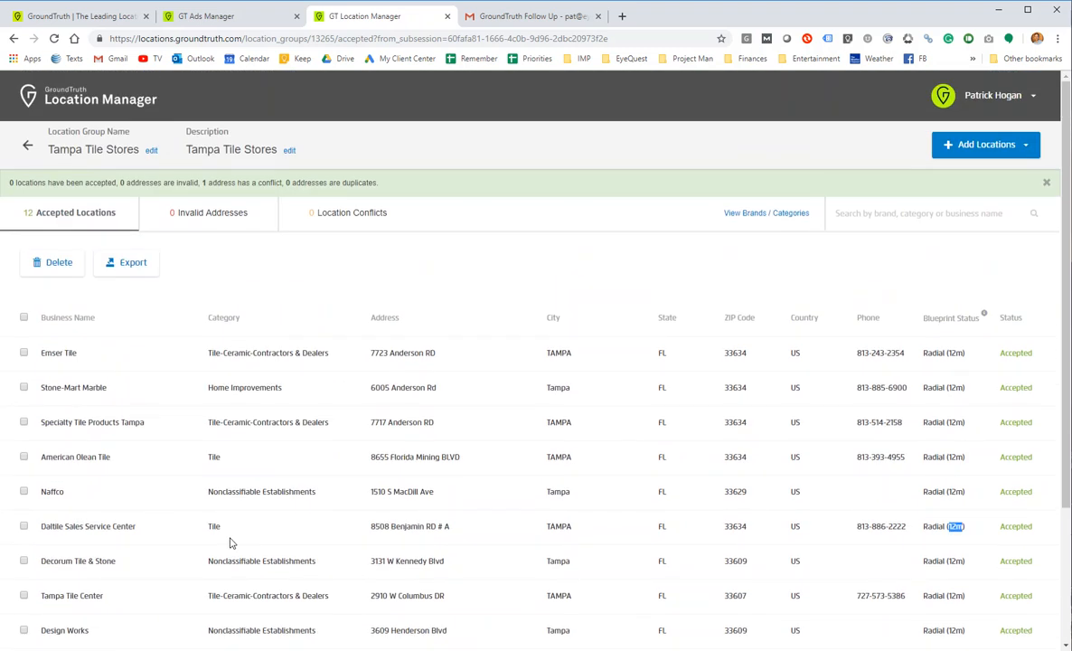
mouse_move(376, 366)
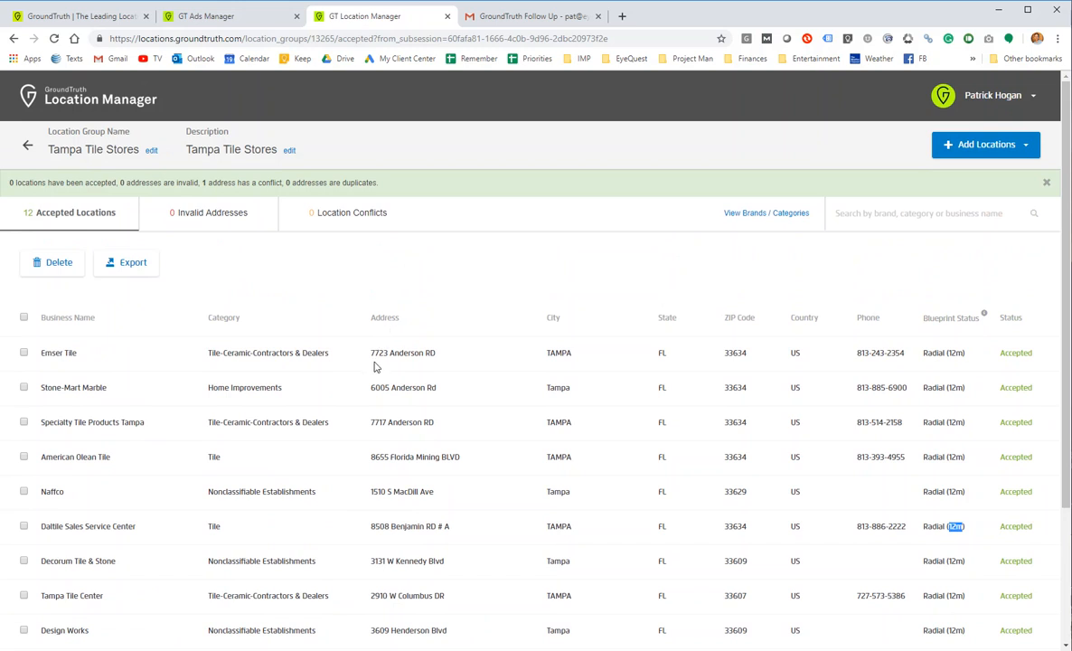
scroll(down, 3)
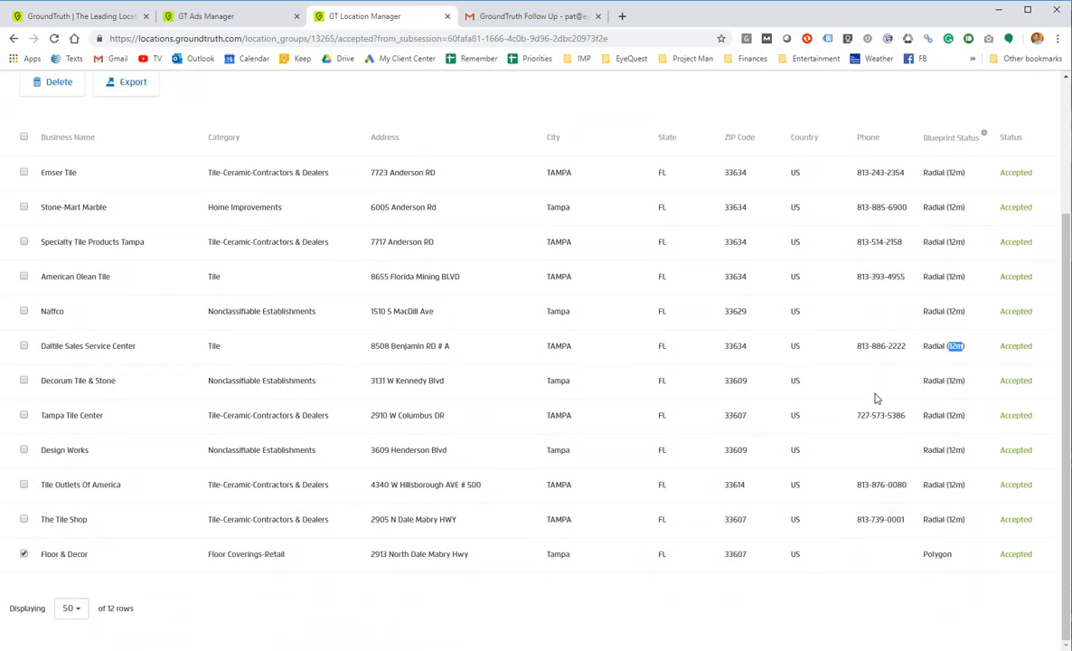
mouse_move(593, 391)
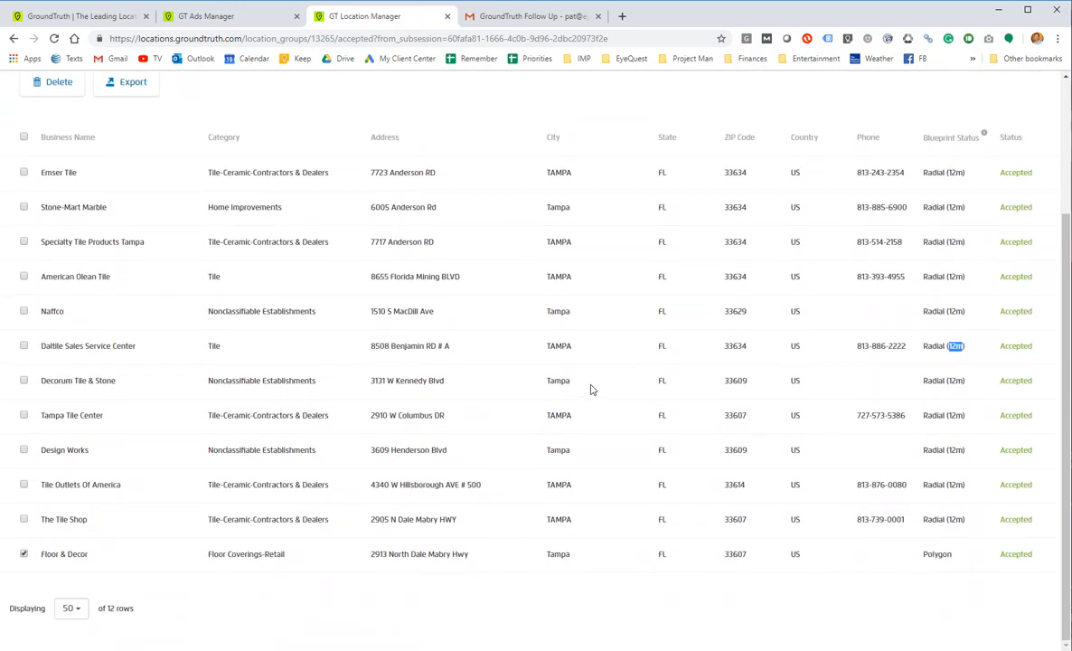
mouse_move(434, 485)
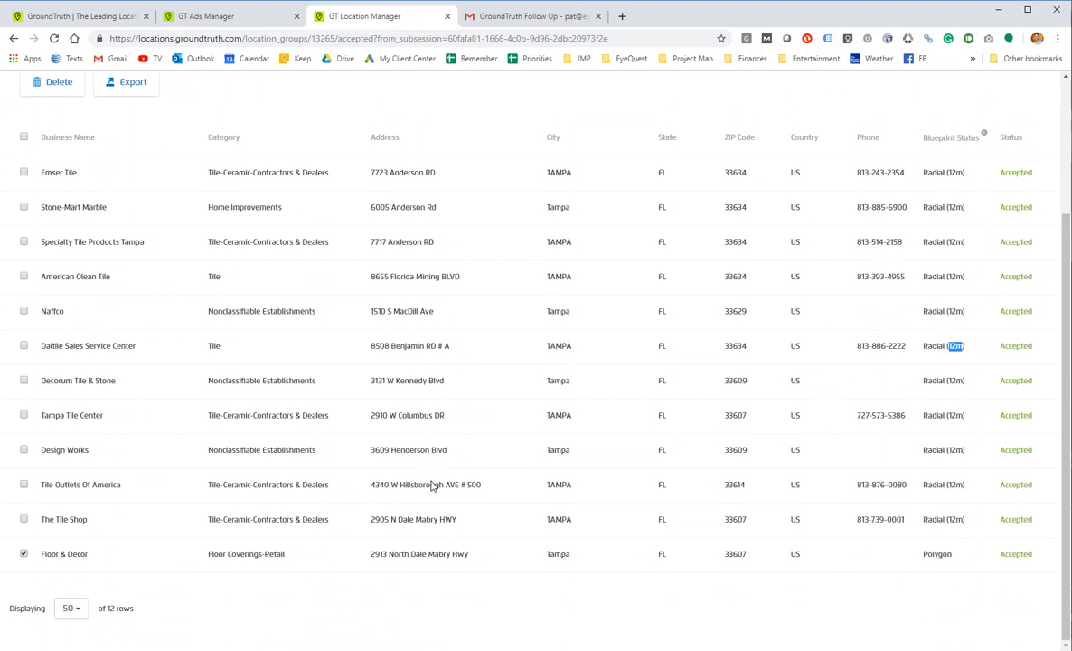
mouse_move(379, 455)
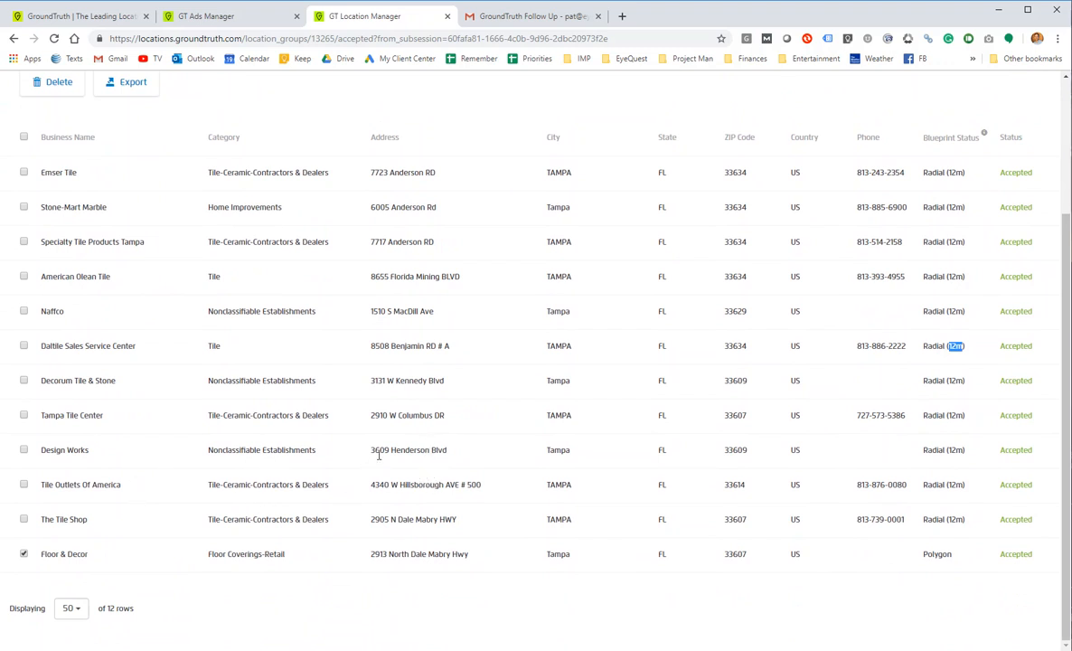
double_click(50, 448)
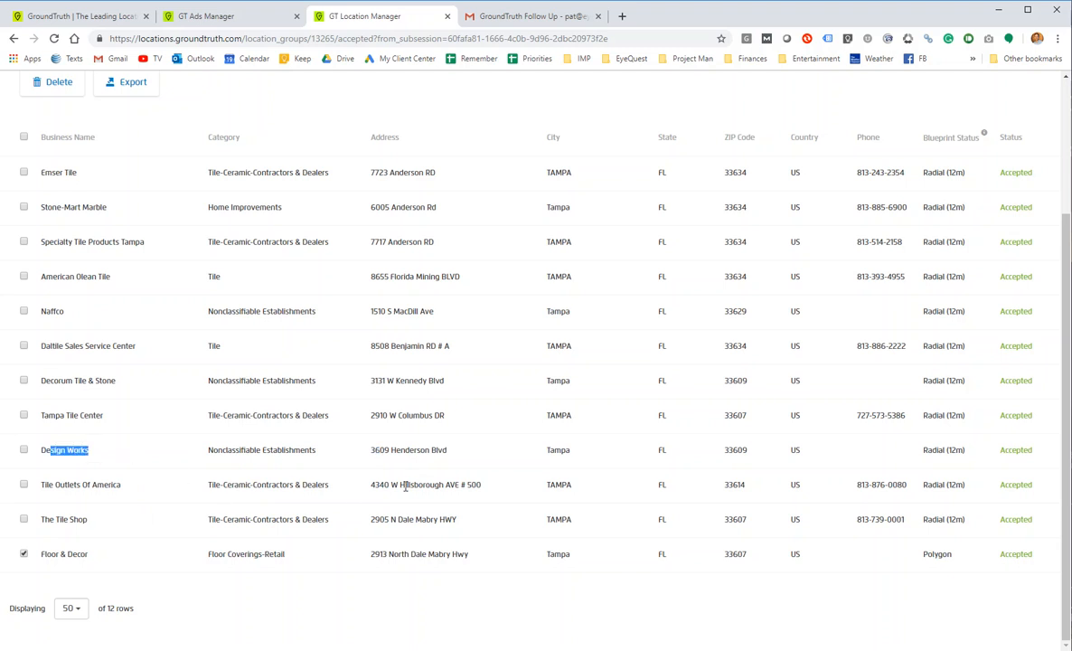
mouse_move(458, 484)
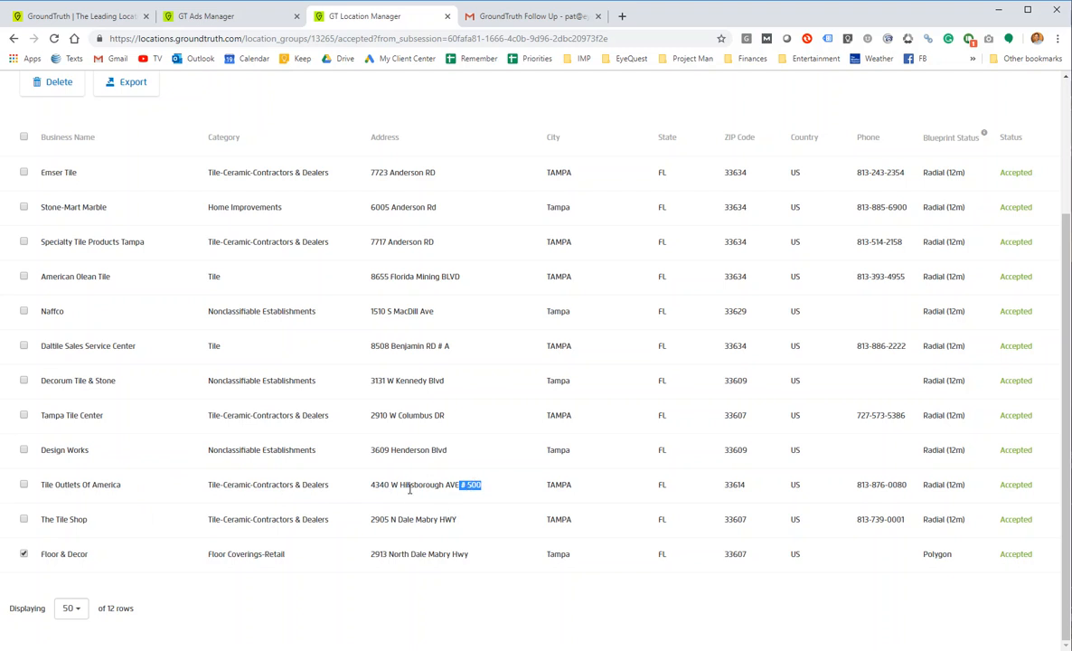
mouse_move(71, 486)
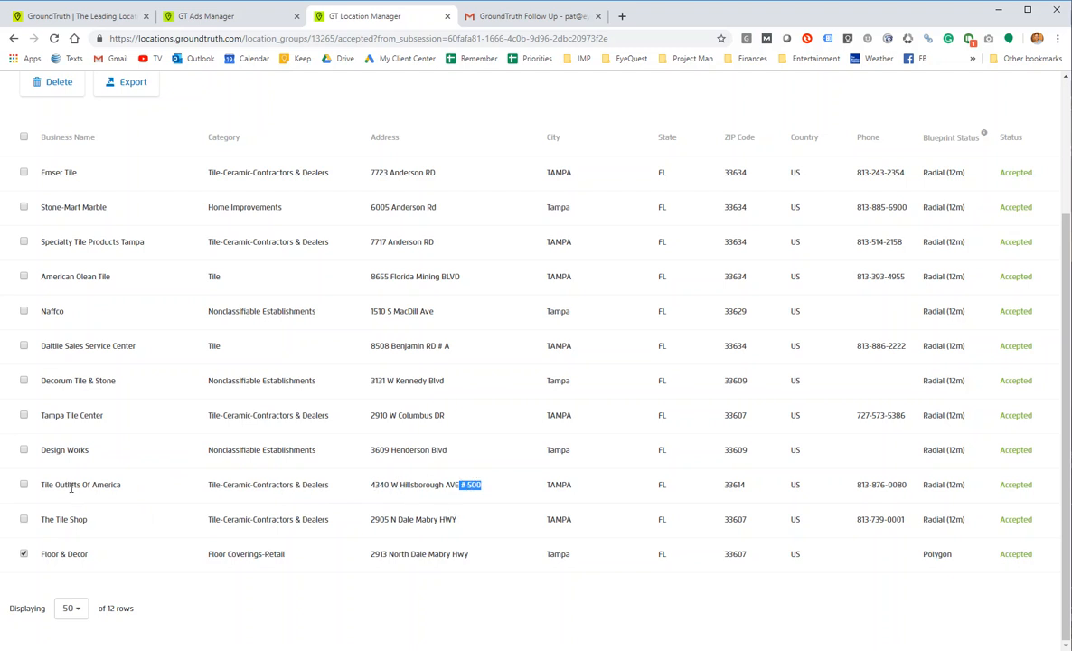